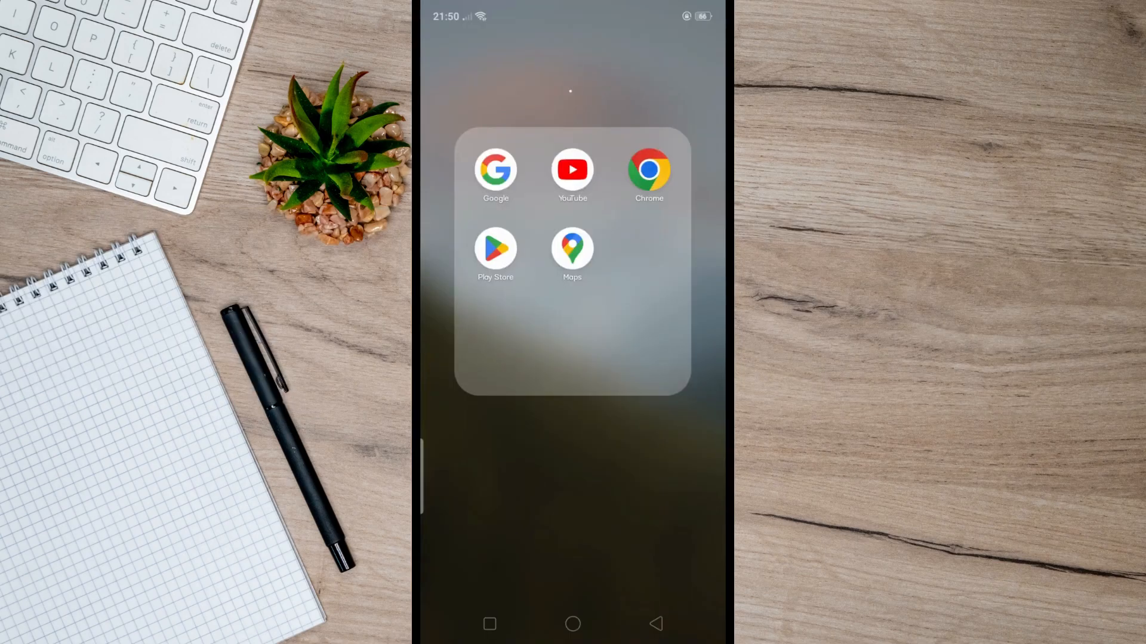
From Play Store's recent 'vpn' search, show the VPN - Super Unlimited Proxy store page.
{"action": "left_click", "coordinate": [495, 248]}
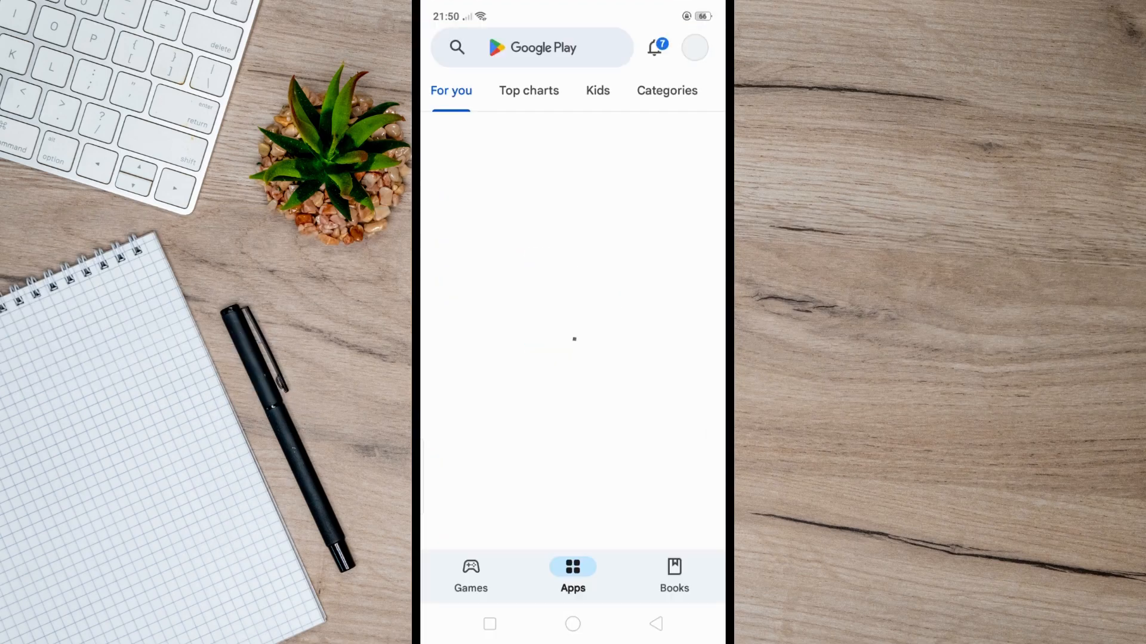
{"action": "left_click", "coordinate": [533, 48]}
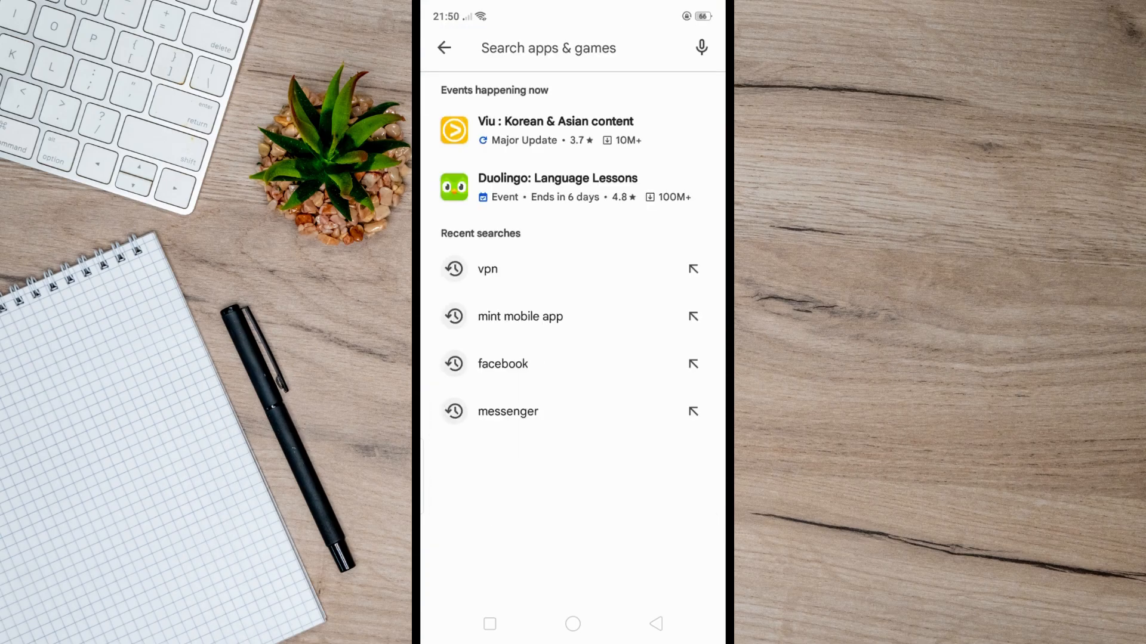
{"action": "left_click", "coordinate": [487, 269]}
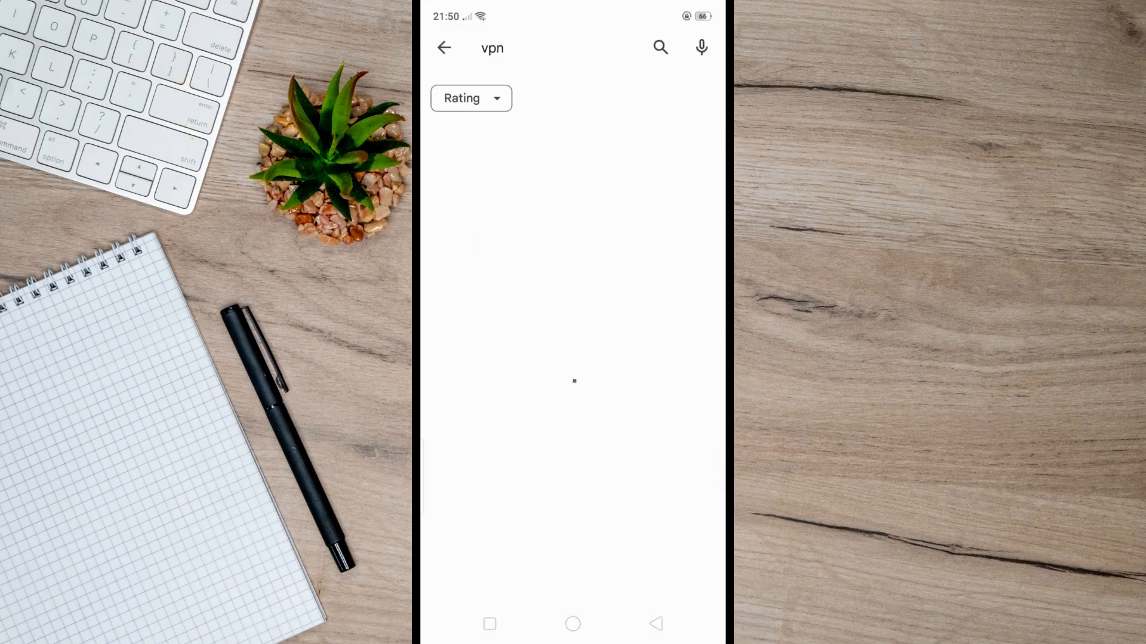
{"action": "left_click", "coordinate": [444, 48]}
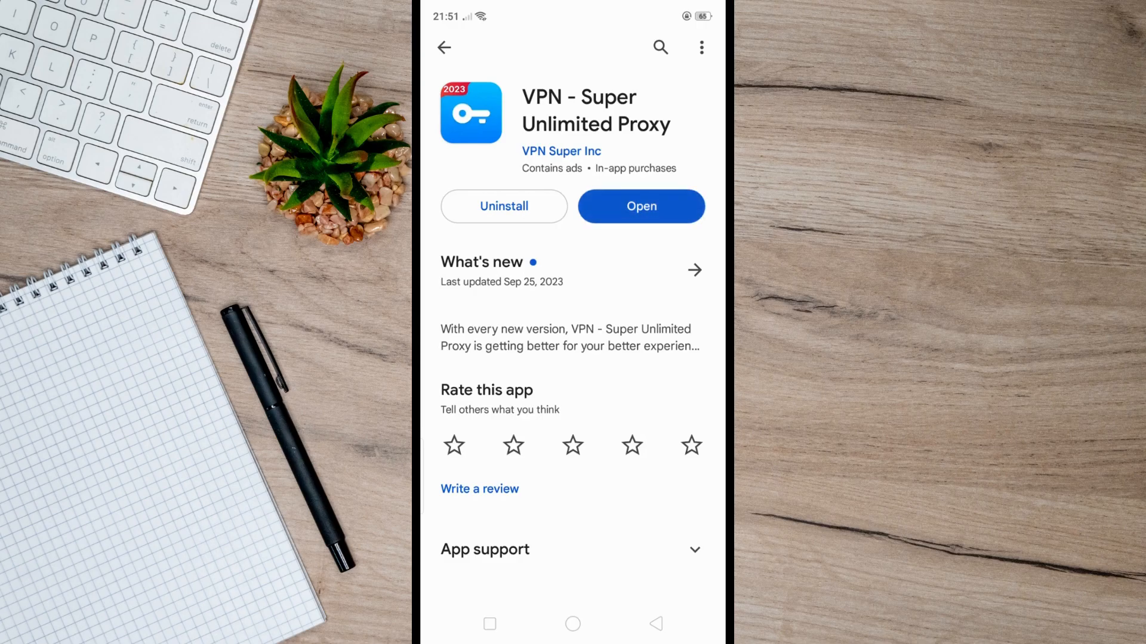
Launch VPN Super, allow the VPN connection, and connect to a France server.
{"action": "left_click", "coordinate": [640, 206]}
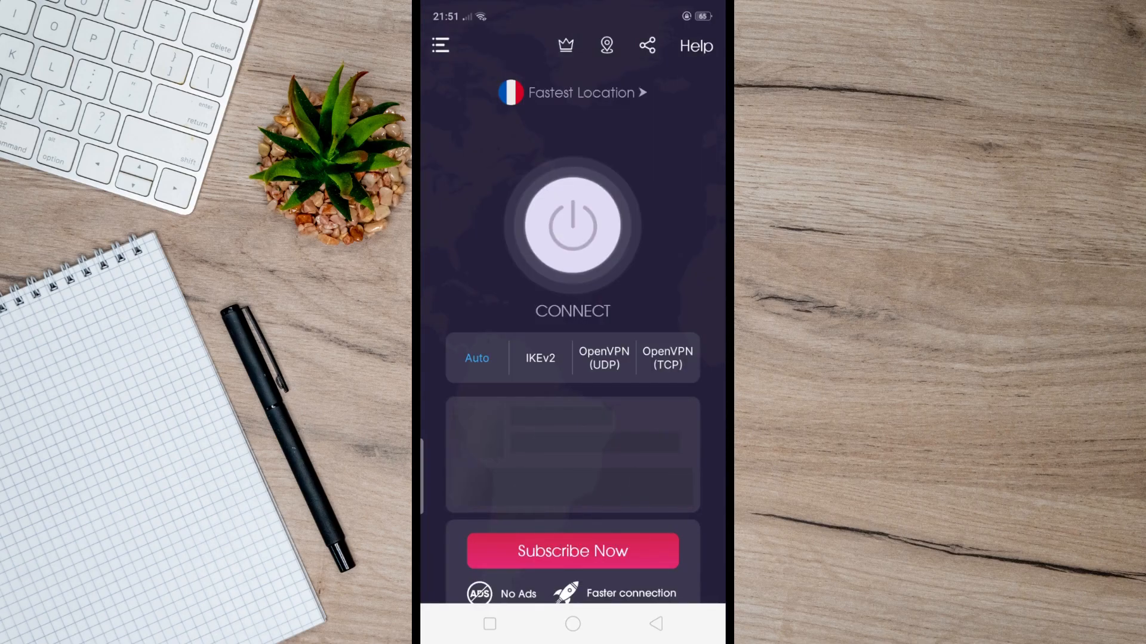
{"action": "left_click", "coordinate": [571, 227]}
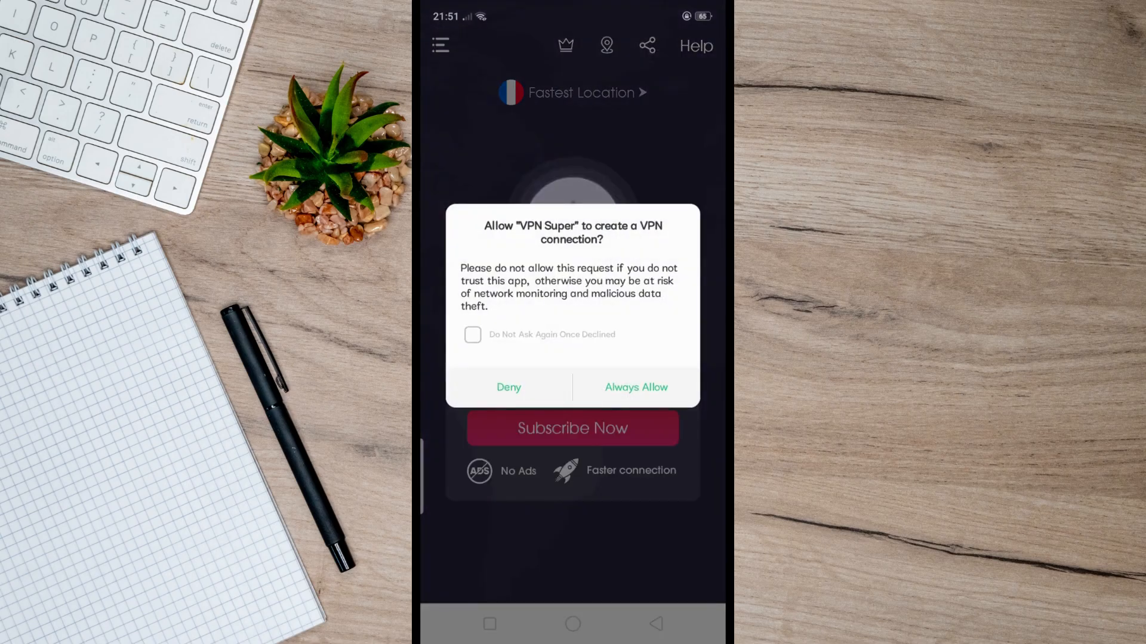
{"action": "left_click", "coordinate": [635, 387]}
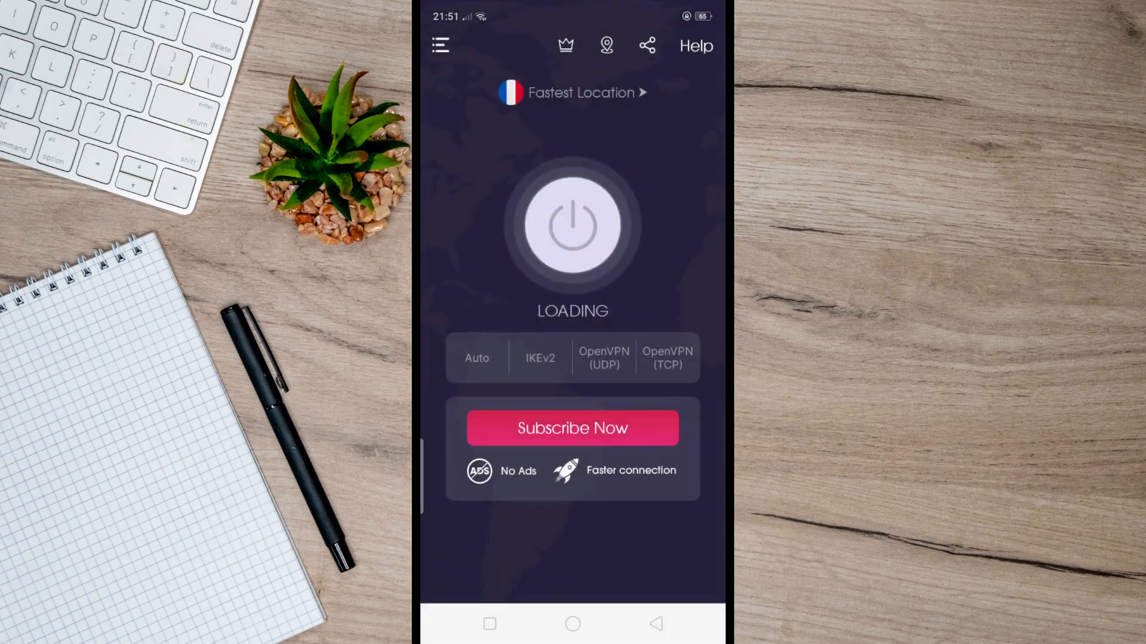
{"action": "left_click", "coordinate": [572, 223]}
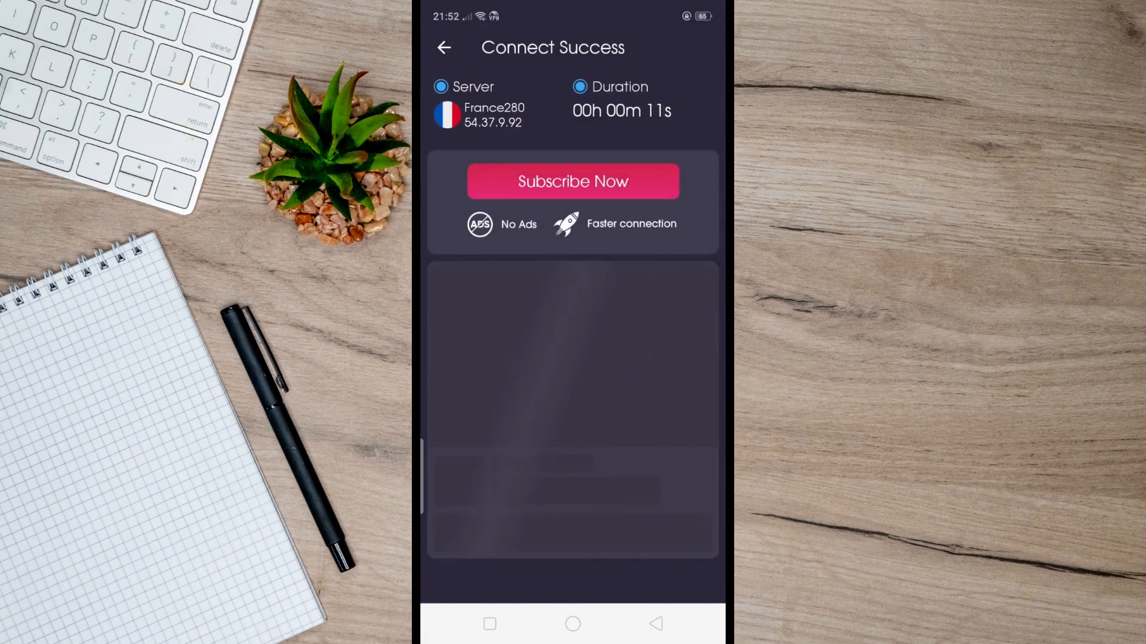
{"action": "left_click", "coordinate": [444, 46]}
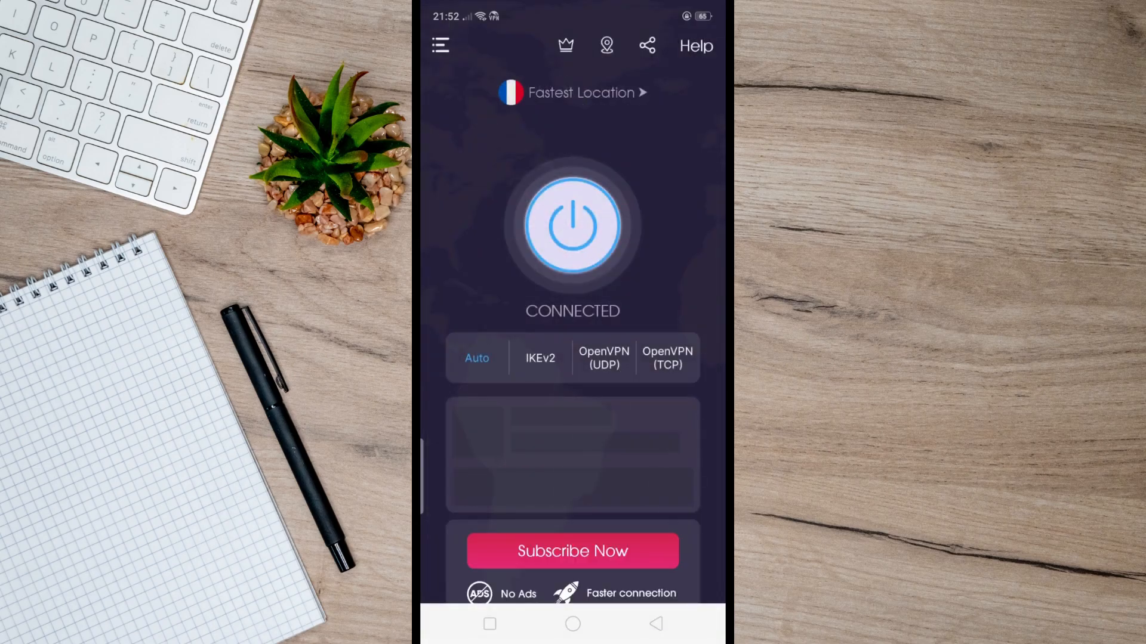
Leave VPN Super connected and switch to CapCut's home screen with its projects.
{"action": "left_click", "coordinate": [572, 624]}
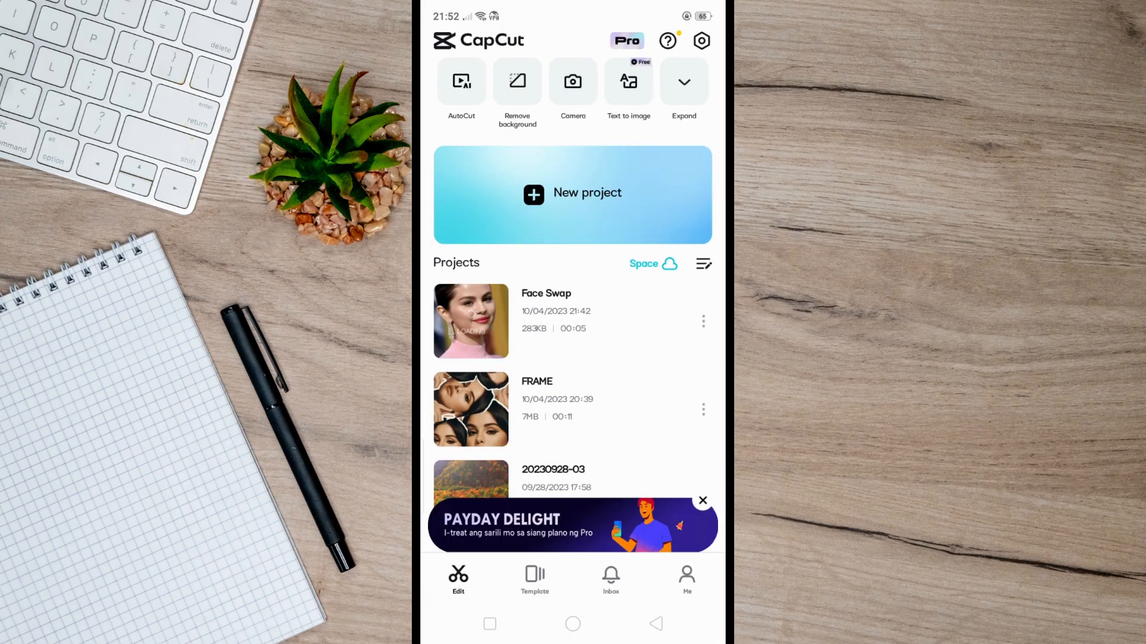
Create a new project with the 00:04 sunset window video added to the timeline.
{"action": "left_click", "coordinate": [572, 194]}
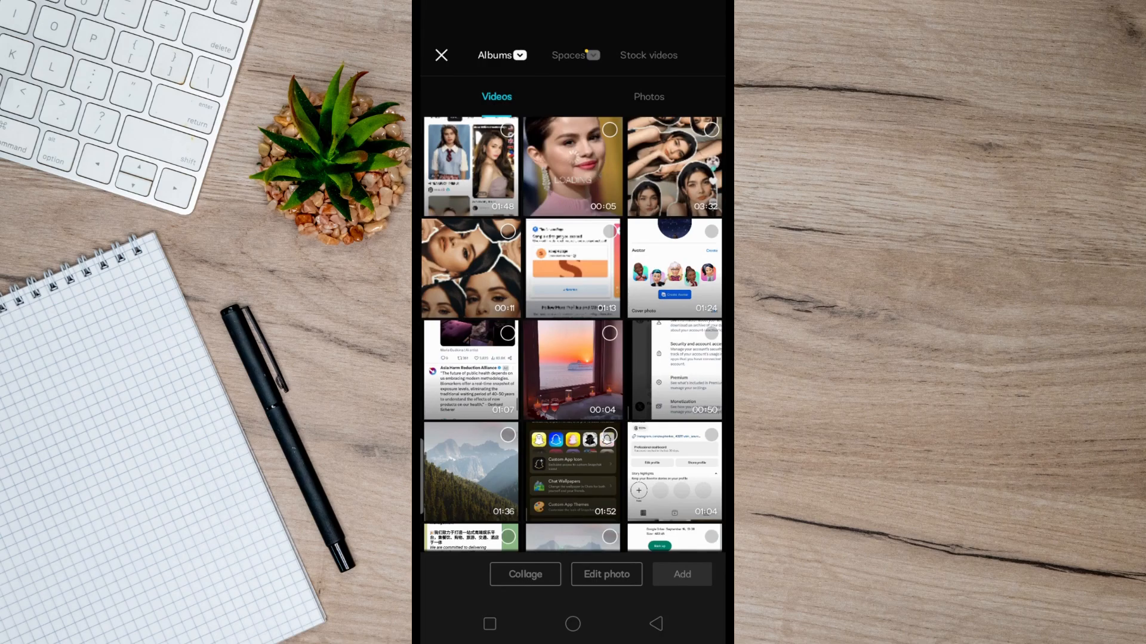
{"action": "left_click", "coordinate": [572, 368]}
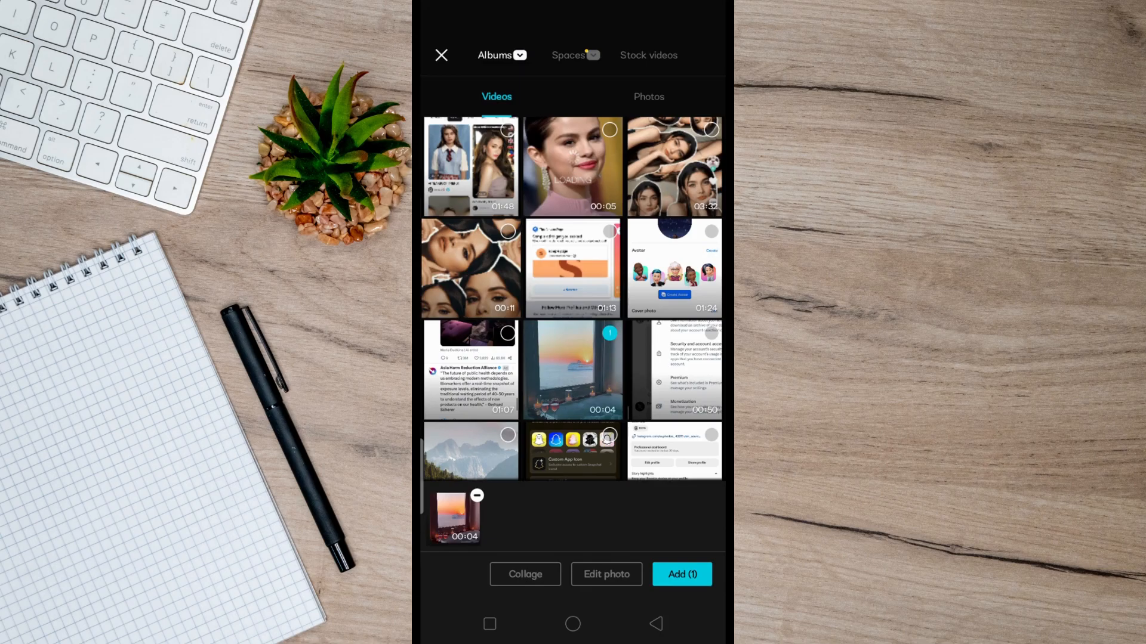
{"action": "left_click", "coordinate": [680, 574]}
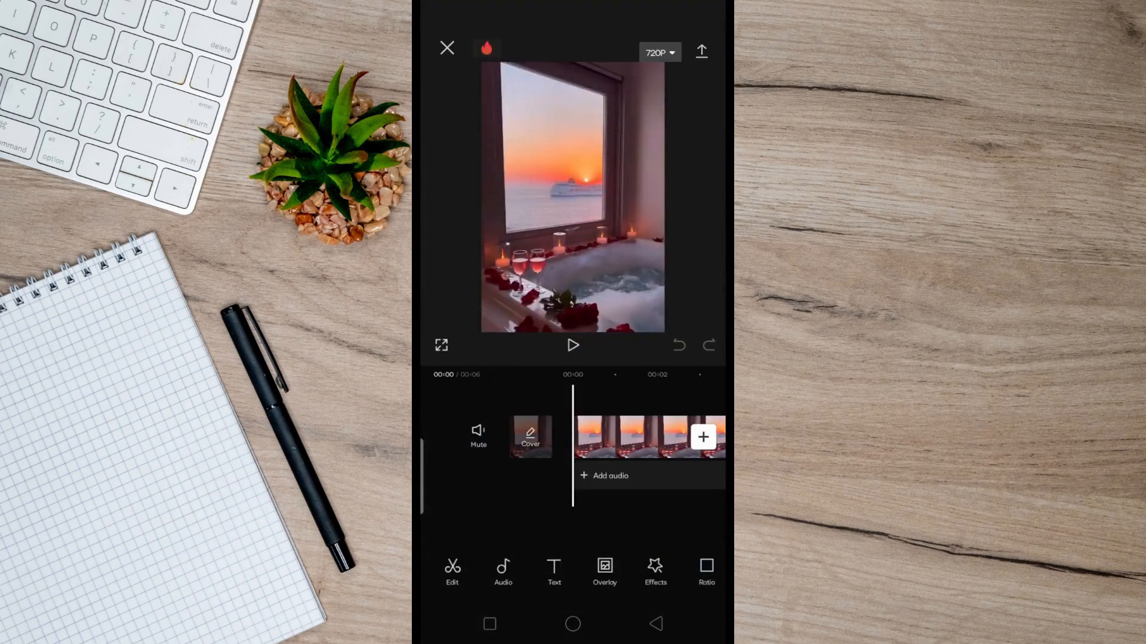